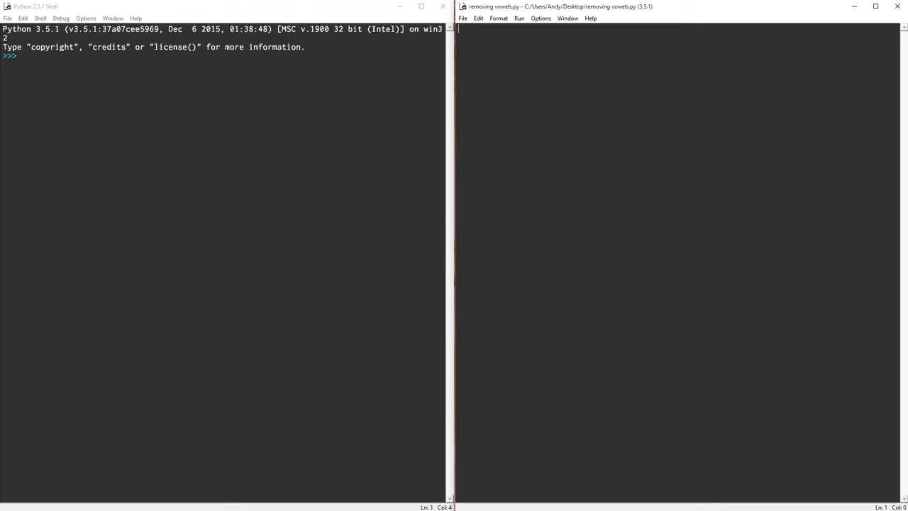
Step: Write VOWELS = {"a", "e", "i", "o", "u"} as the script's first line
type("VOEW")
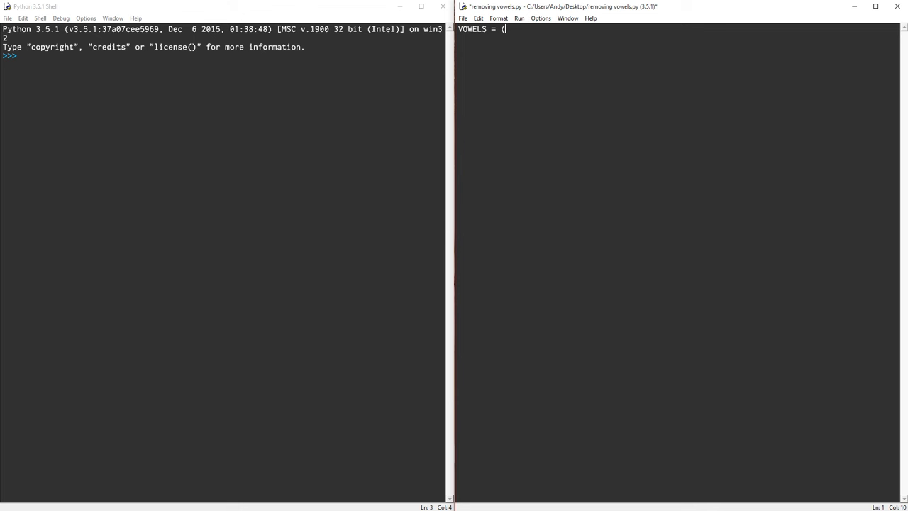
type("\"a\", \"e")
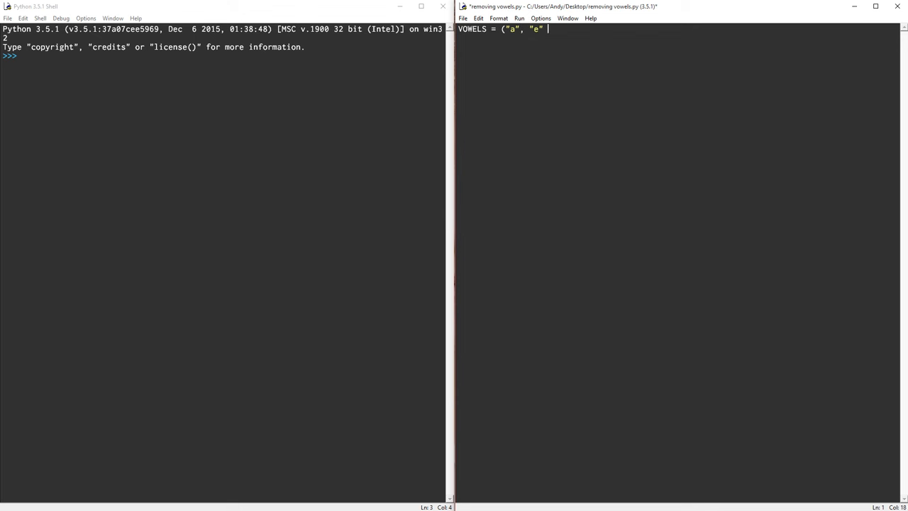
key("backspace")
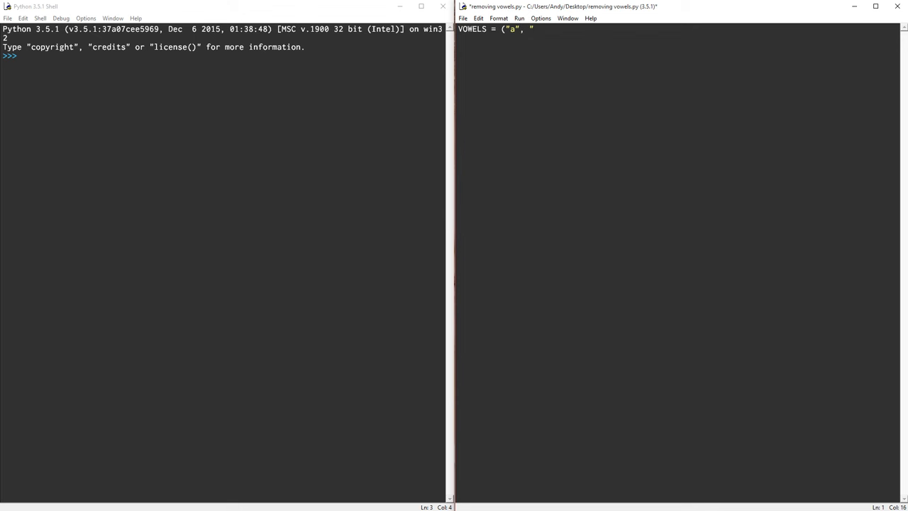
type("\"e\",")
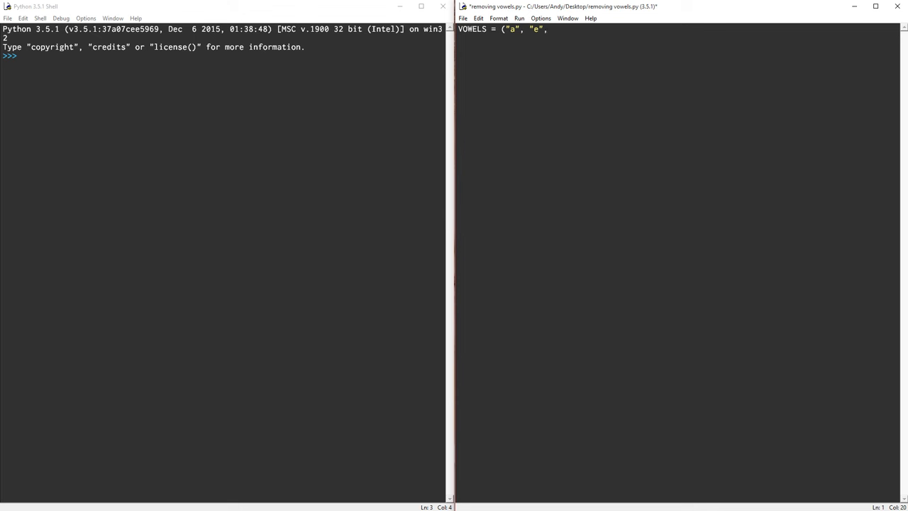
type("\"i\",")
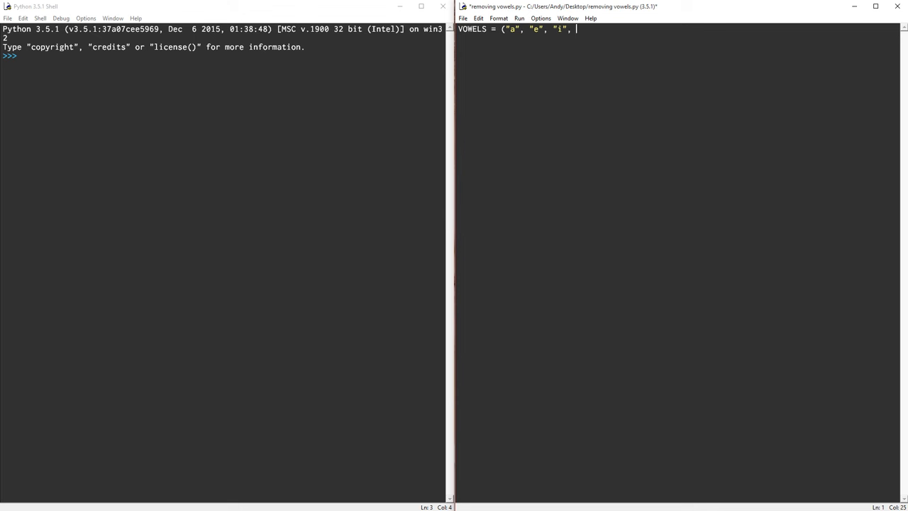
type("\"")
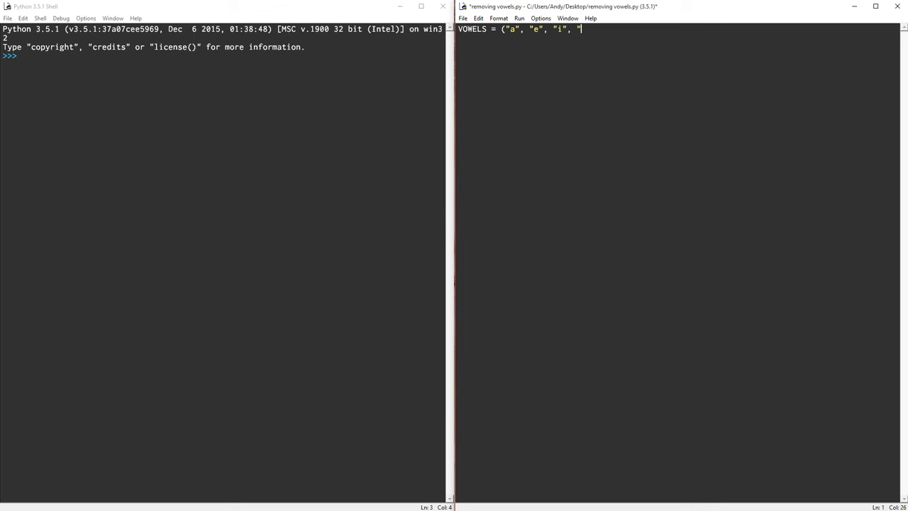
type("o\",")
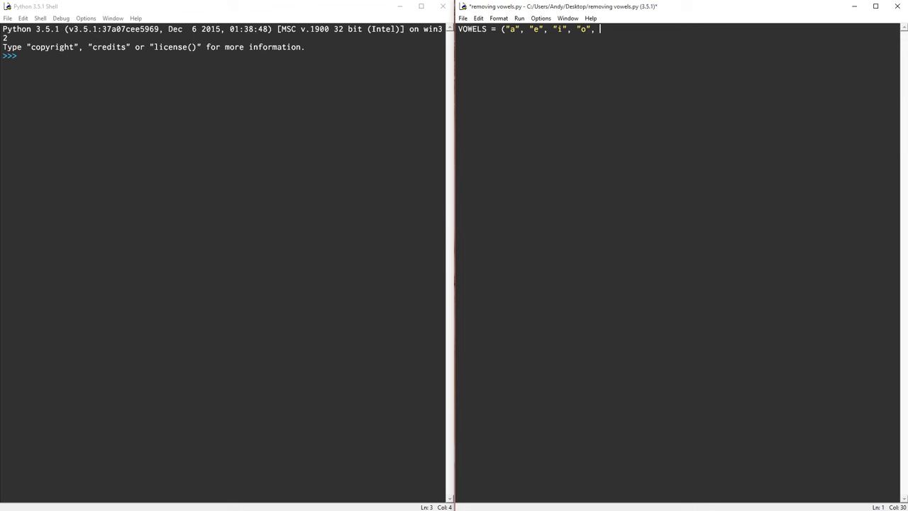
type("\"u\")")
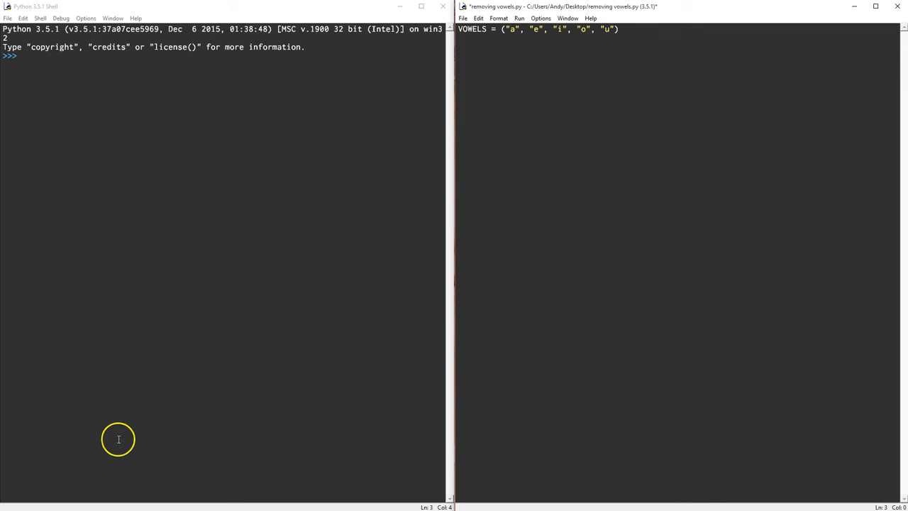
Step: Add message = input("Enter your message : ") below the VOWELS definition
double_click(470, 29)
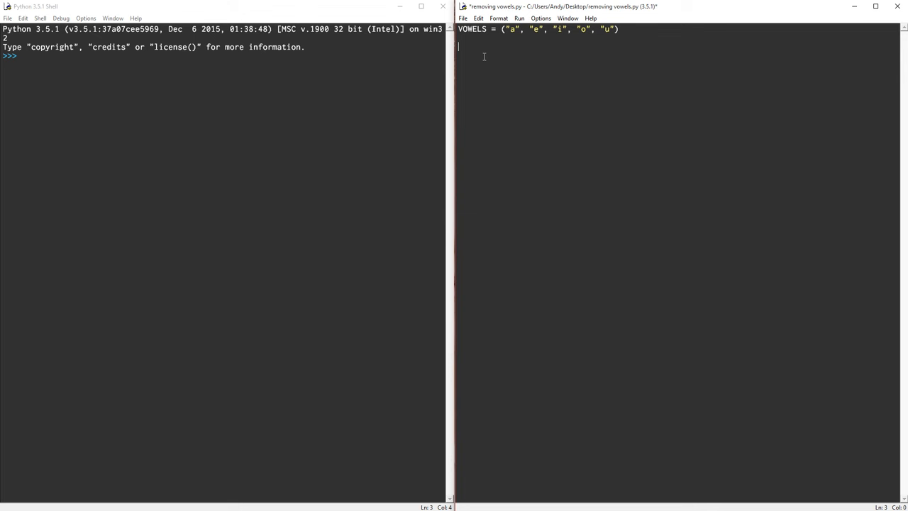
type("me")
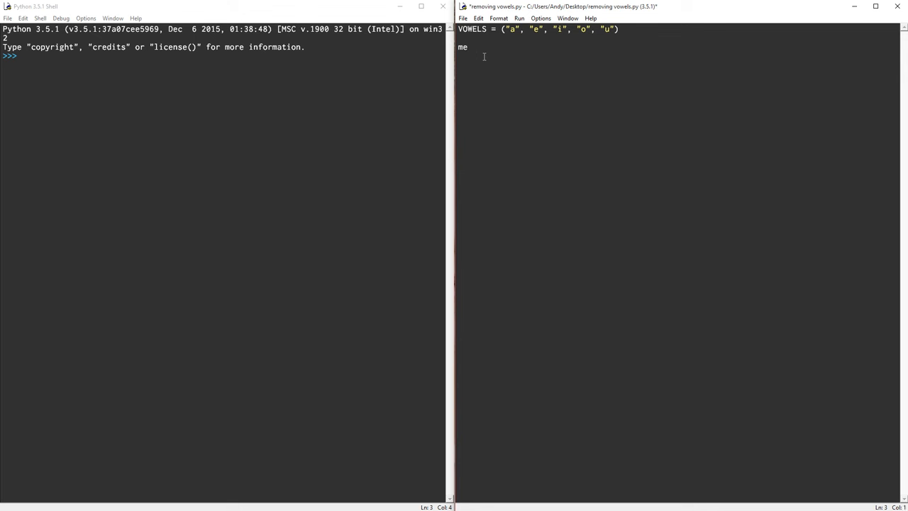
type("ssage =")
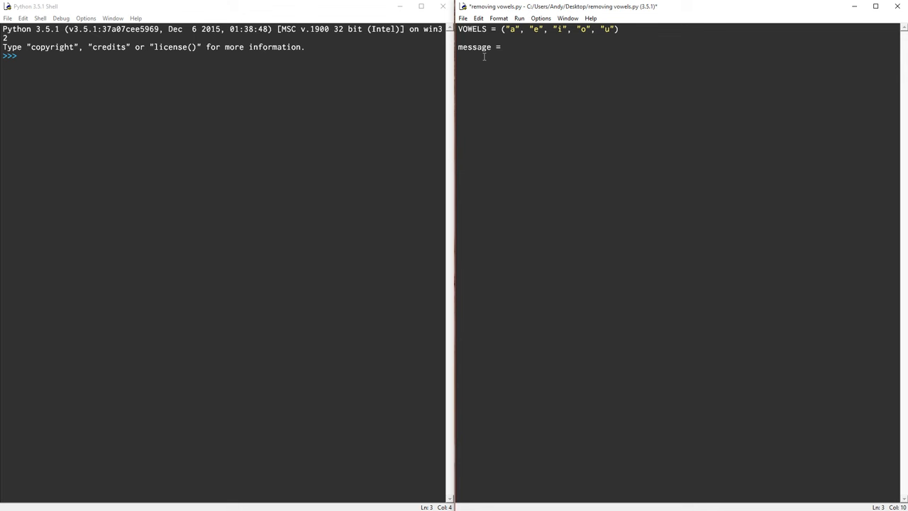
type("input(")
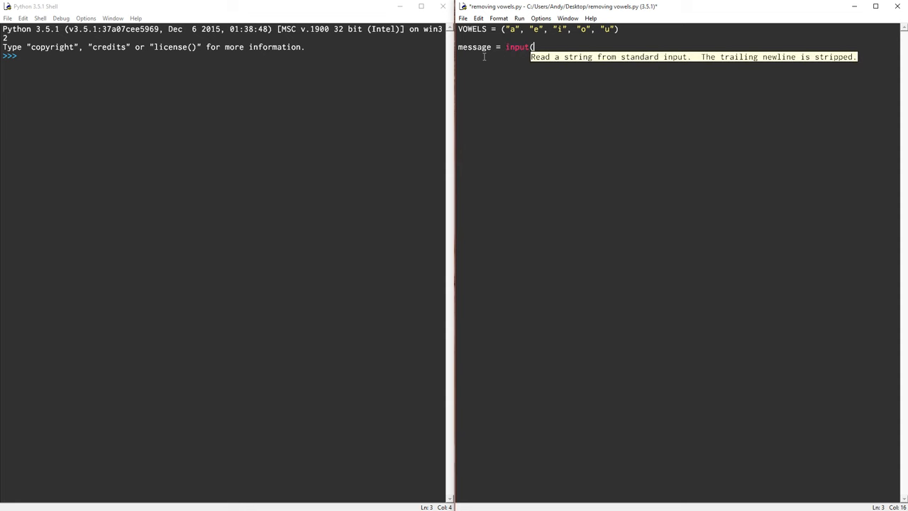
type("\"e")
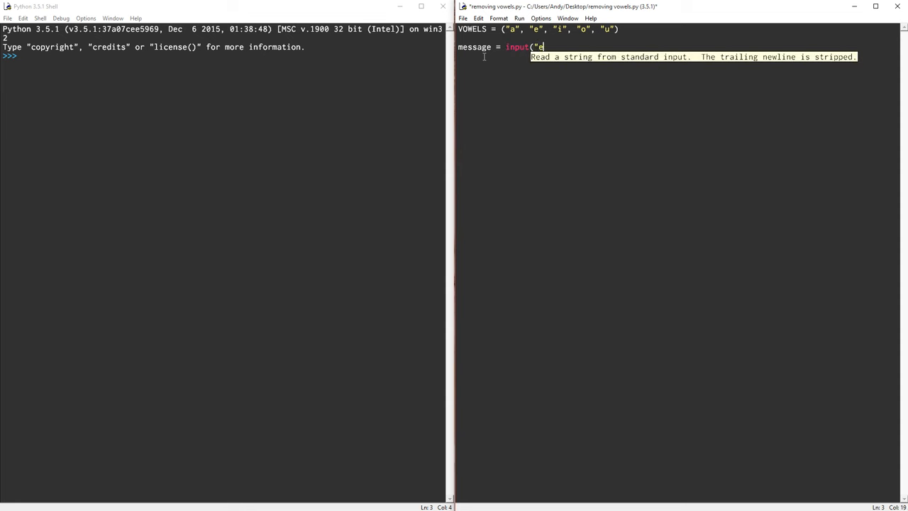
type("nter your messa")
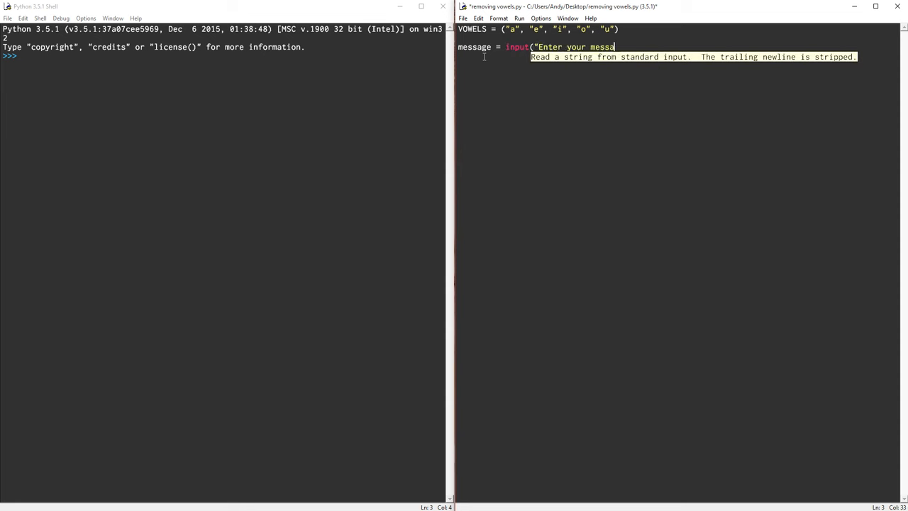
type("ge :")
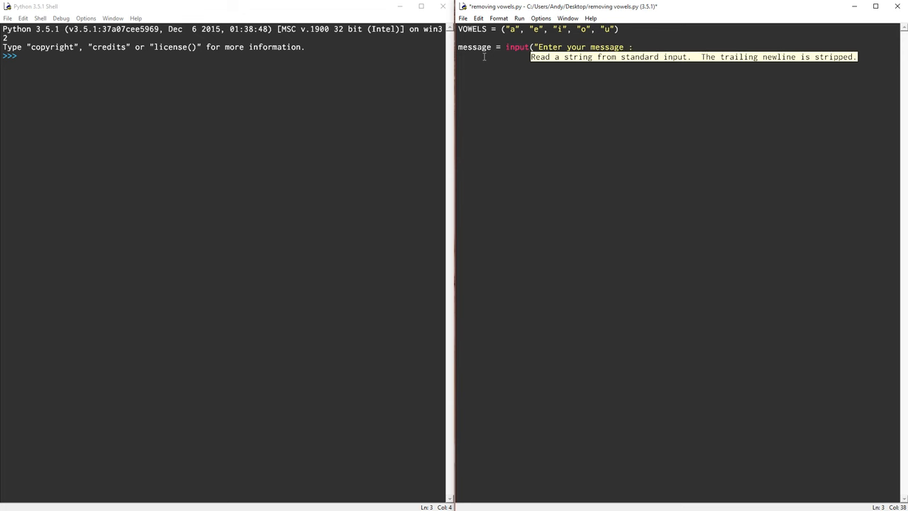
key("Return")
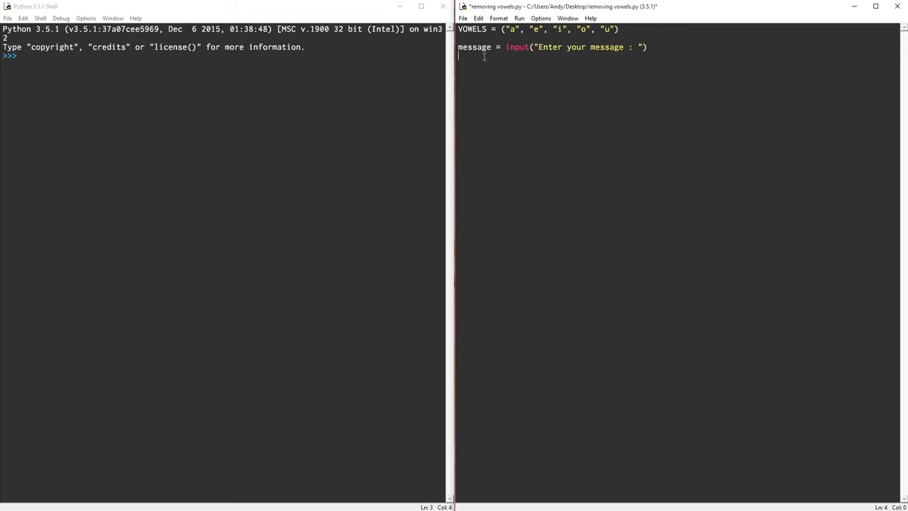
key("Return")
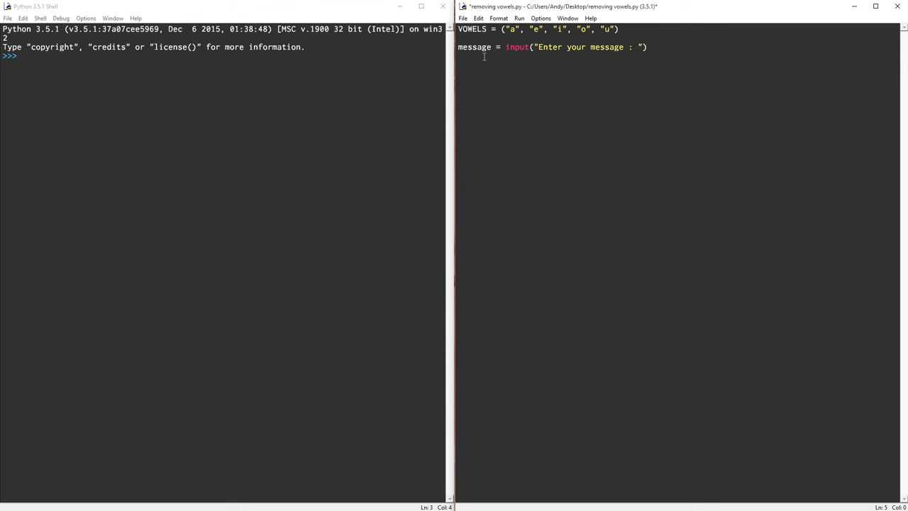
Step: Add new_message = "" followed by a blank line
type("new_message = \"")
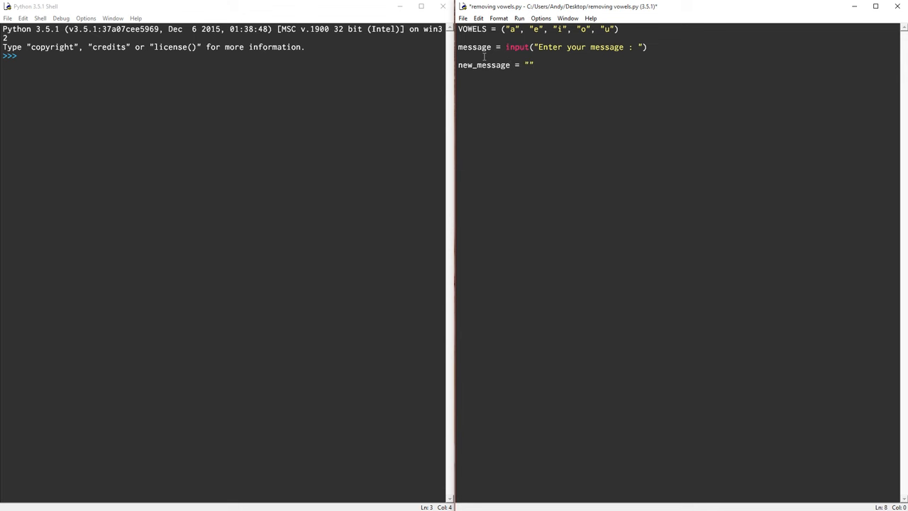
key("Return")
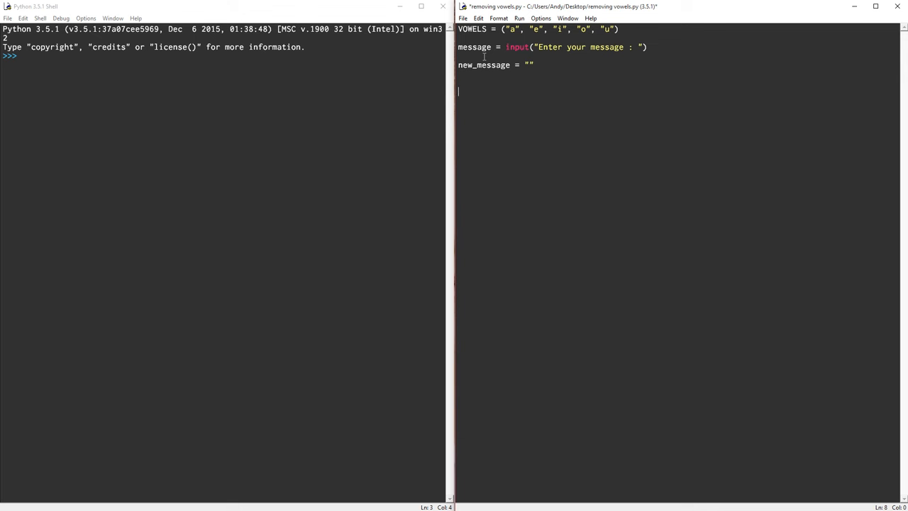
Step: Write for letter in message: with an inner if letter not in VOWELS: check
type("for letter")
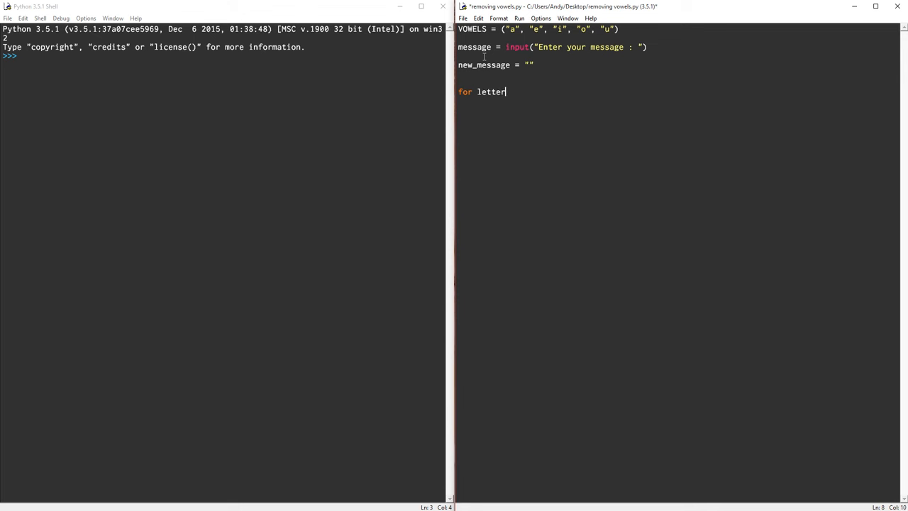
type("in messa")
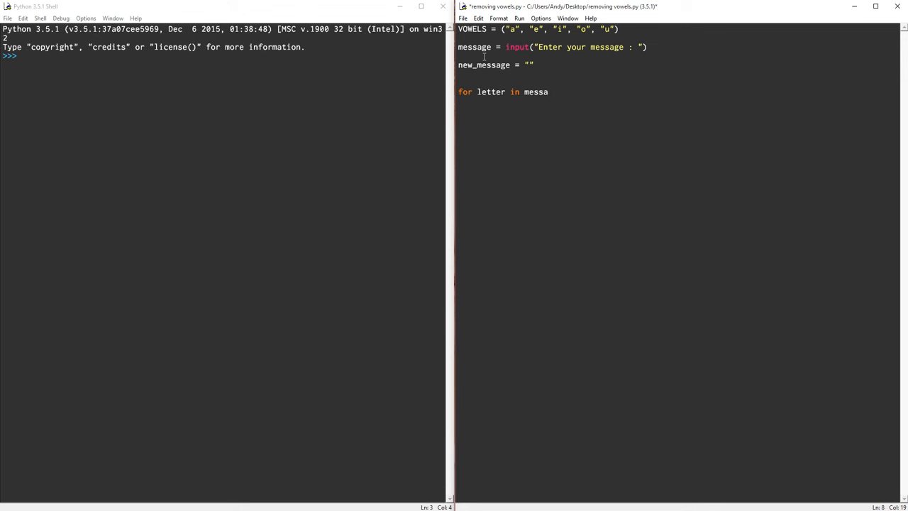
type("ge:")
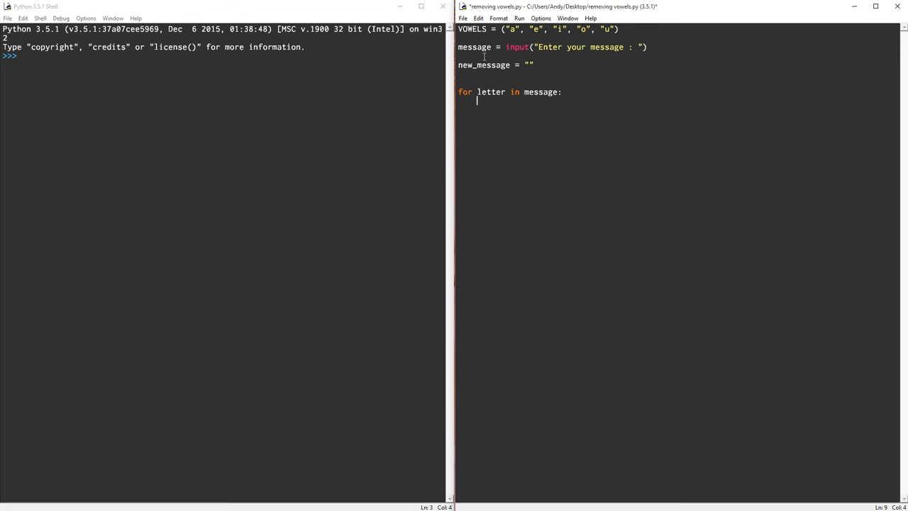
type("i")
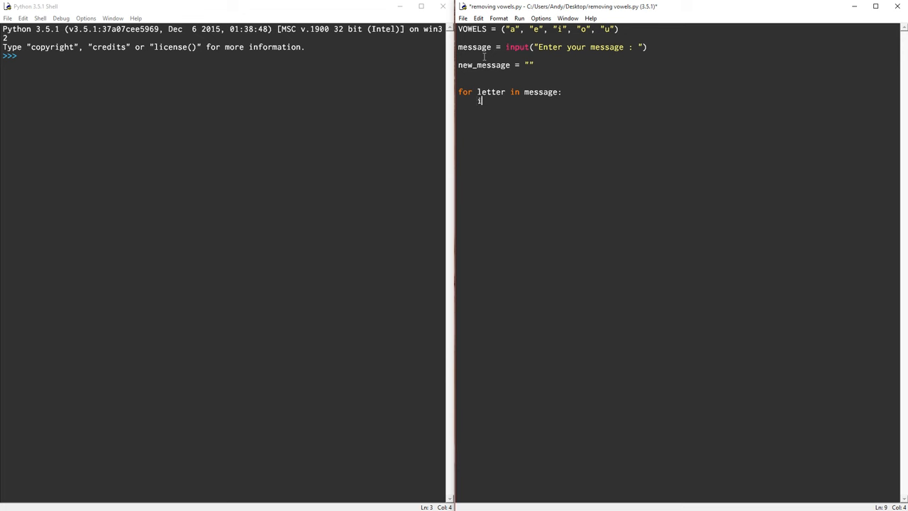
type("if letter")
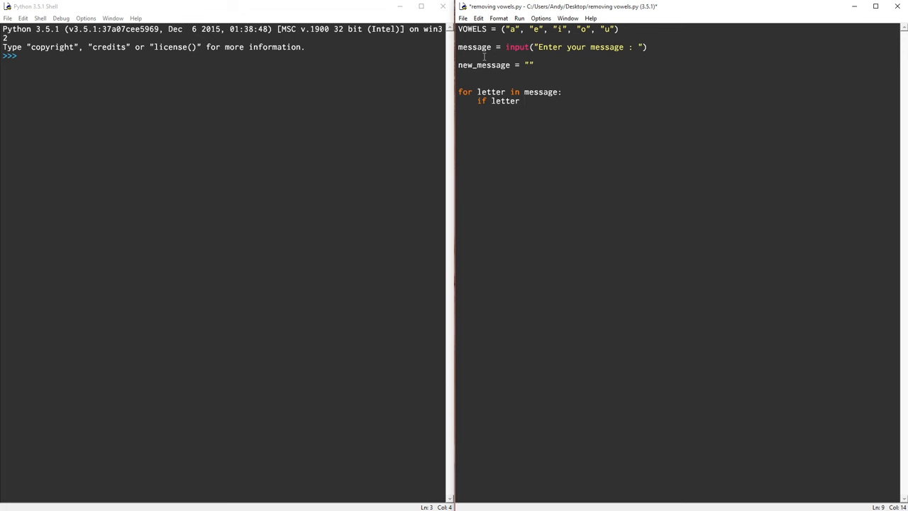
type("i")
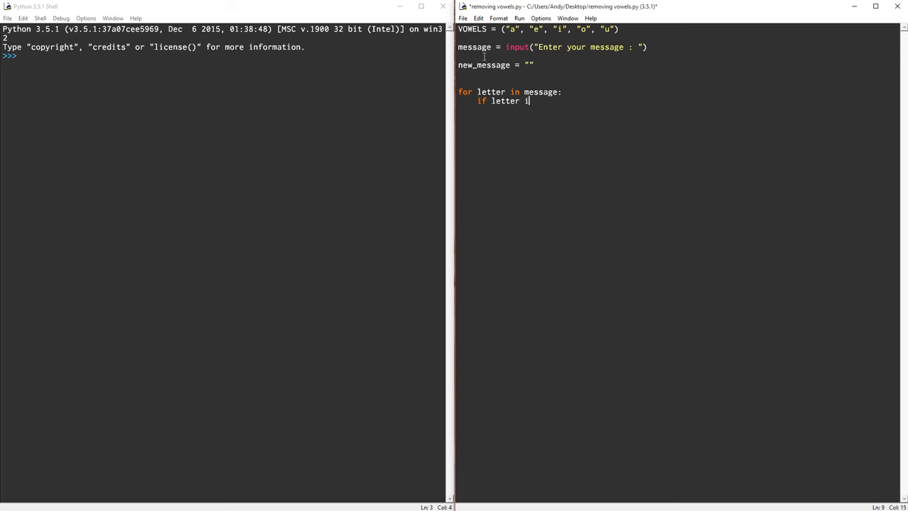
type("not")
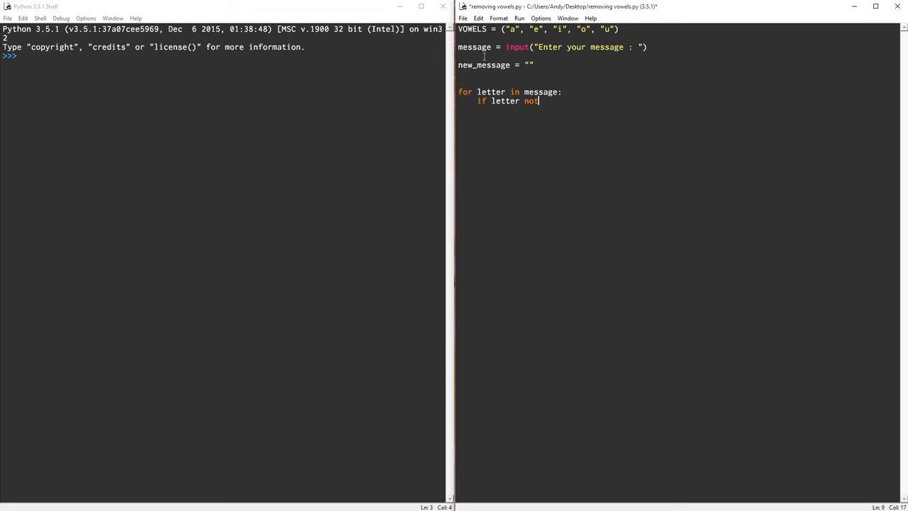
type("in")
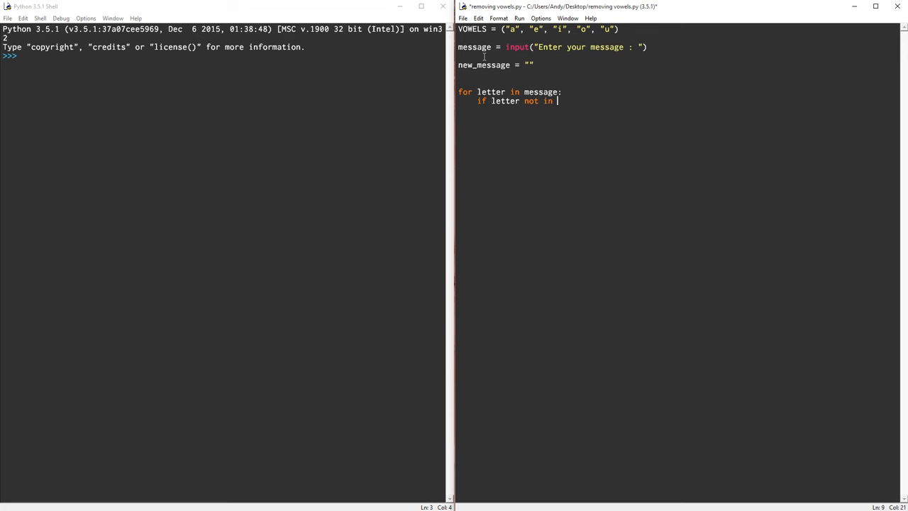
type("VOWELS:")
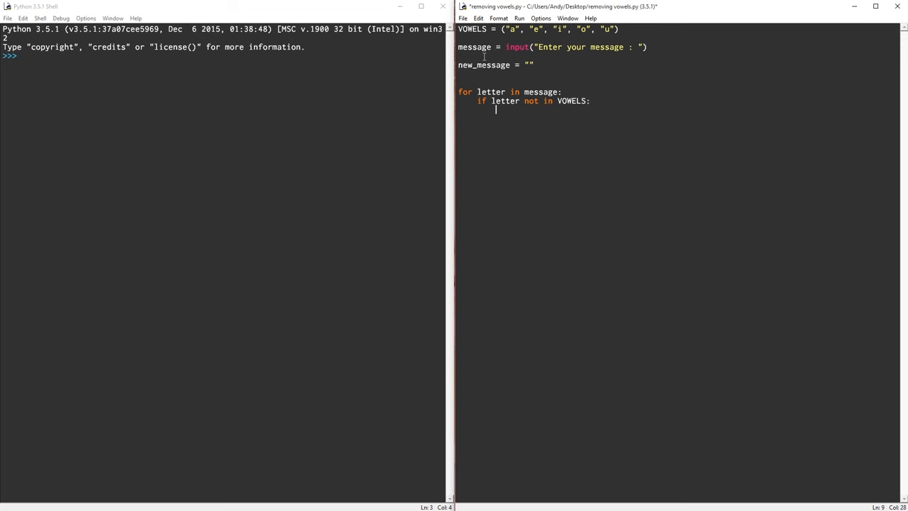
Step: Append non-vowels with new_message += letter and print new_message after the loop
type("new_message")
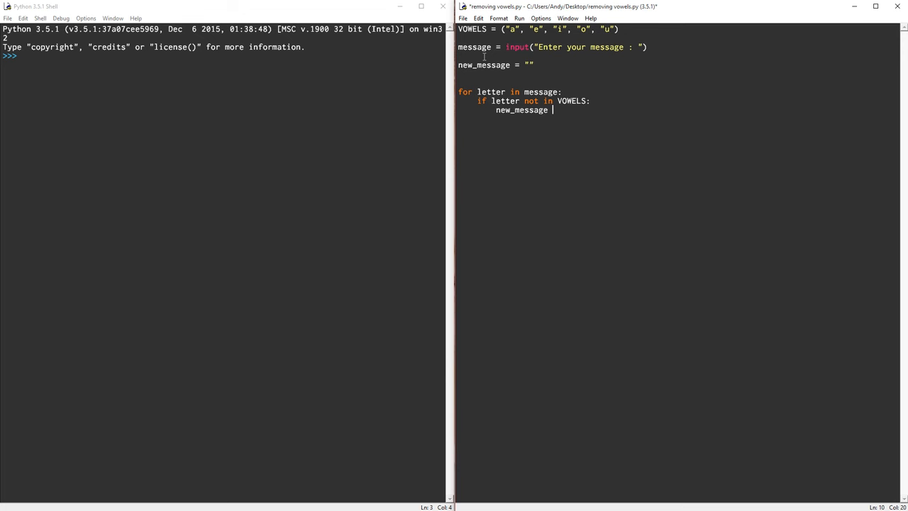
type("+")
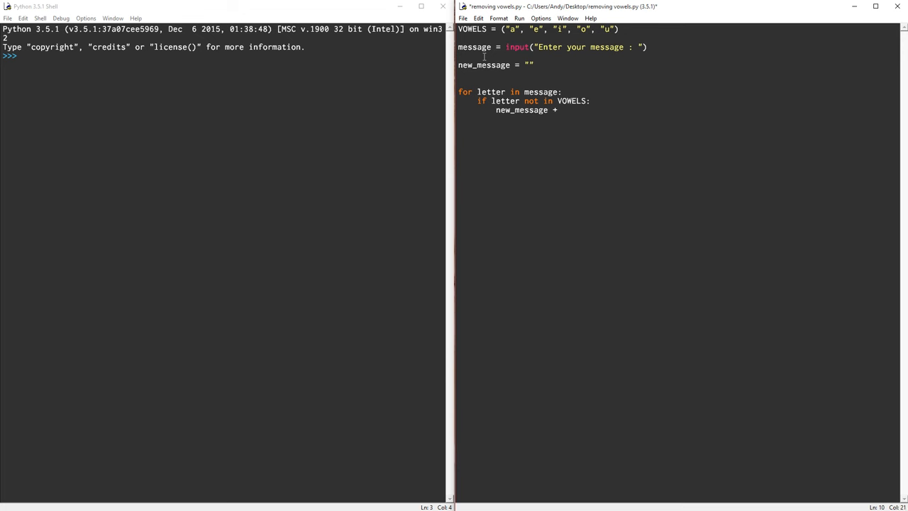
type("=")
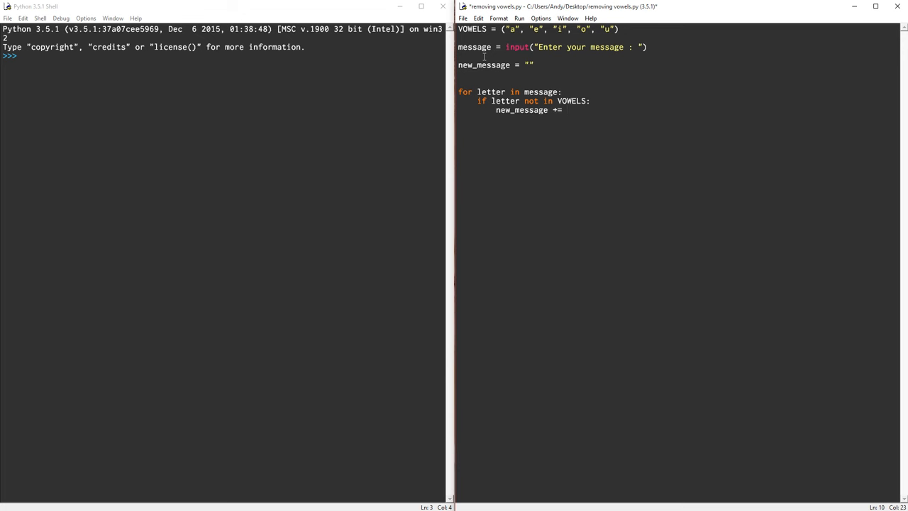
left_click(565, 111)
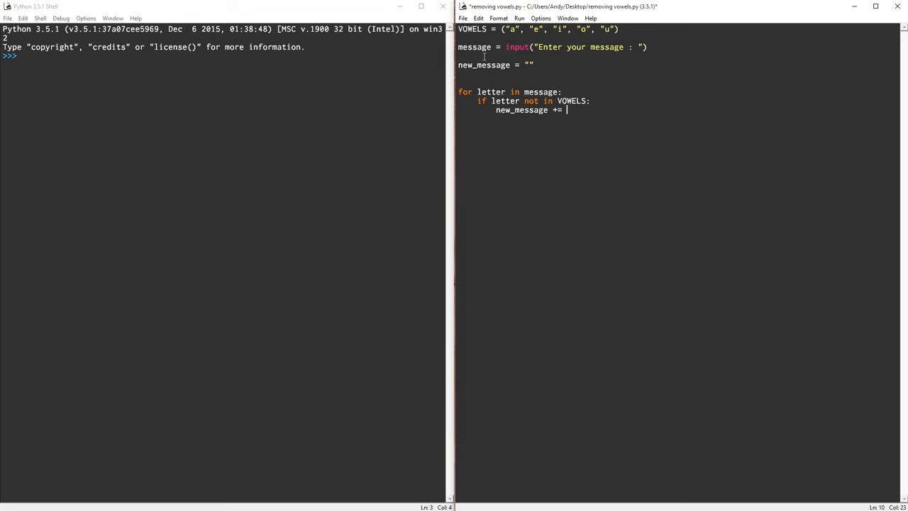
type("letter")
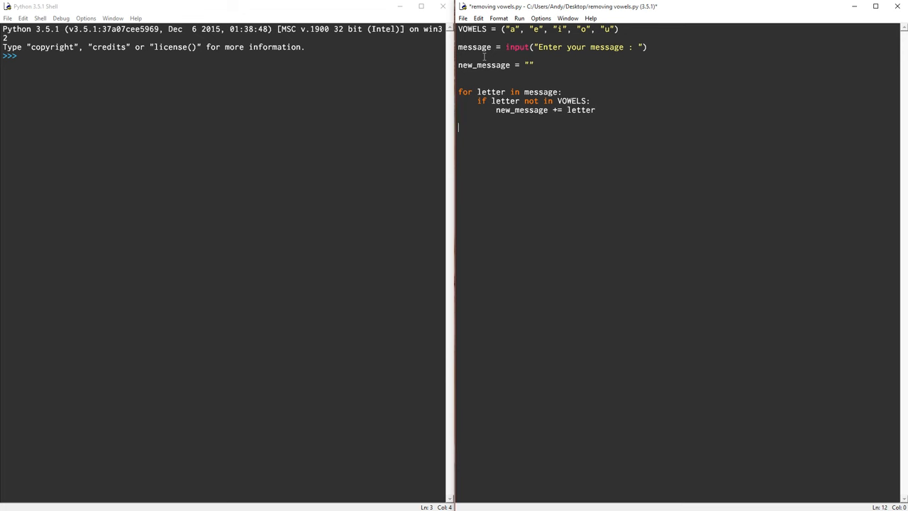
type("print(")
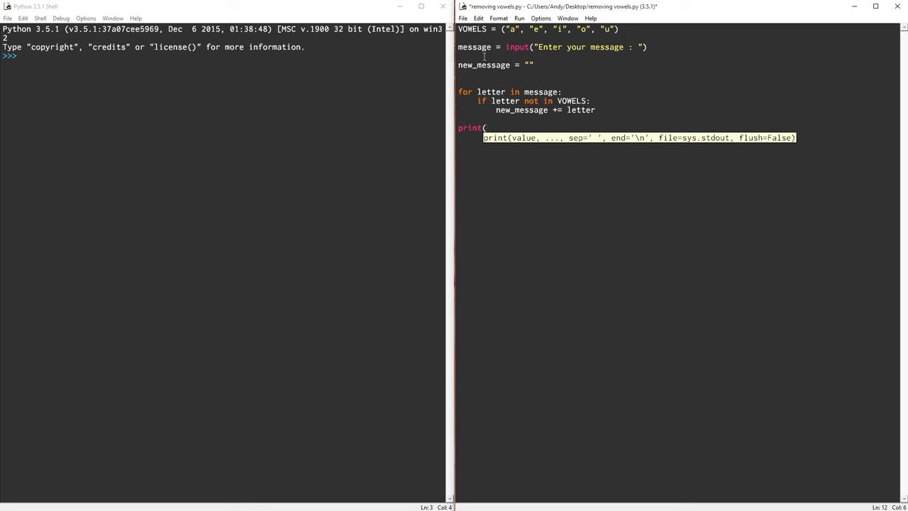
type("new_message")
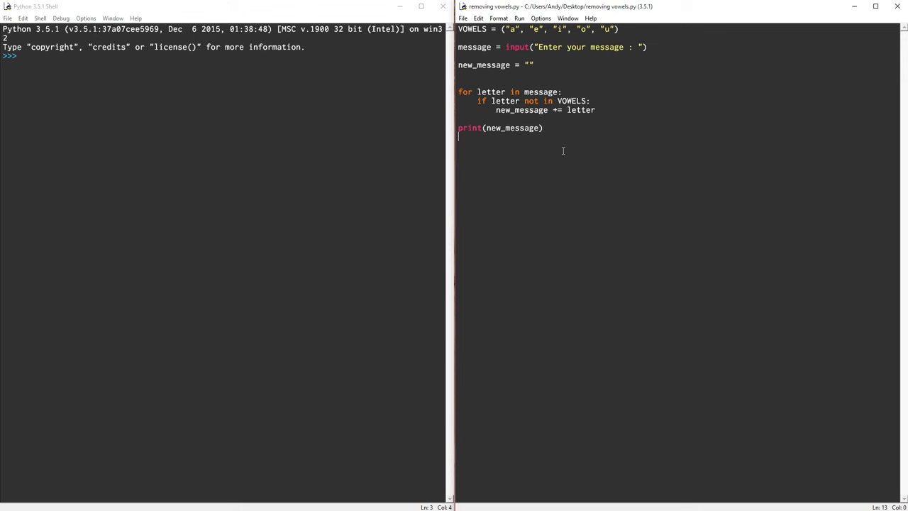
Step: Run the script and enter hello world, getting hll wrld back
key("F5")
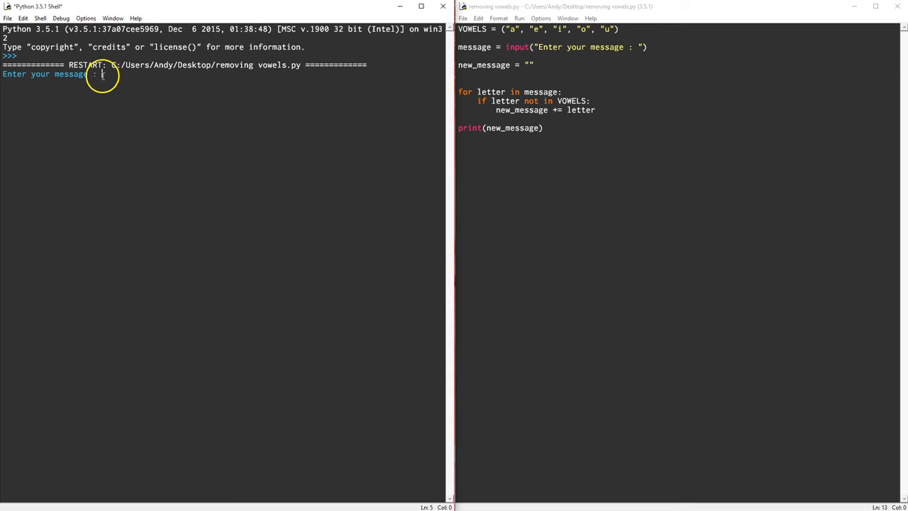
mouse_move(184, 91)
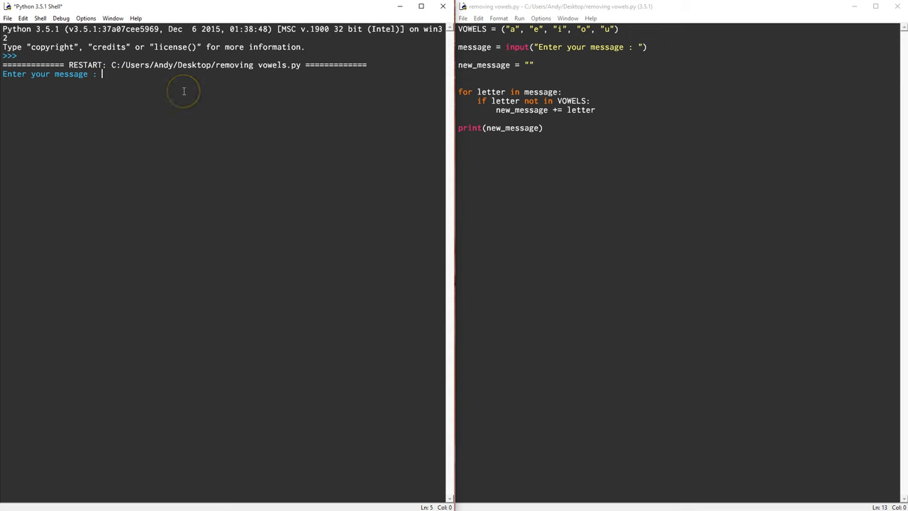
type("hello wor")
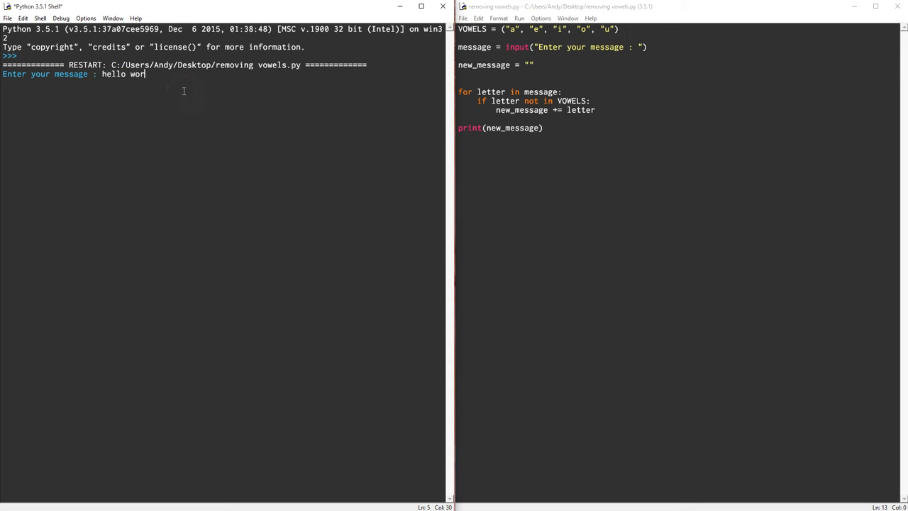
key("Return")
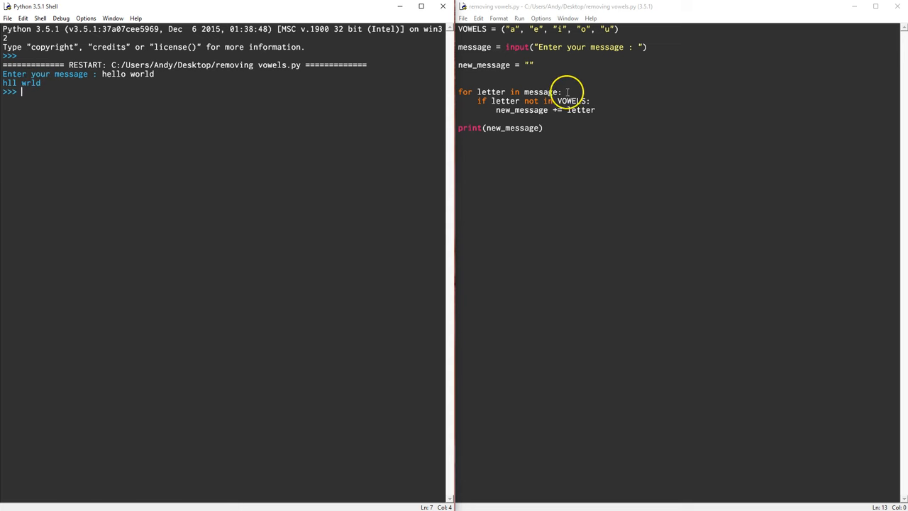
Step: Add if letter in VOWELS: print(letter, "is a vowel.") inside the loop
left_click(597, 111)
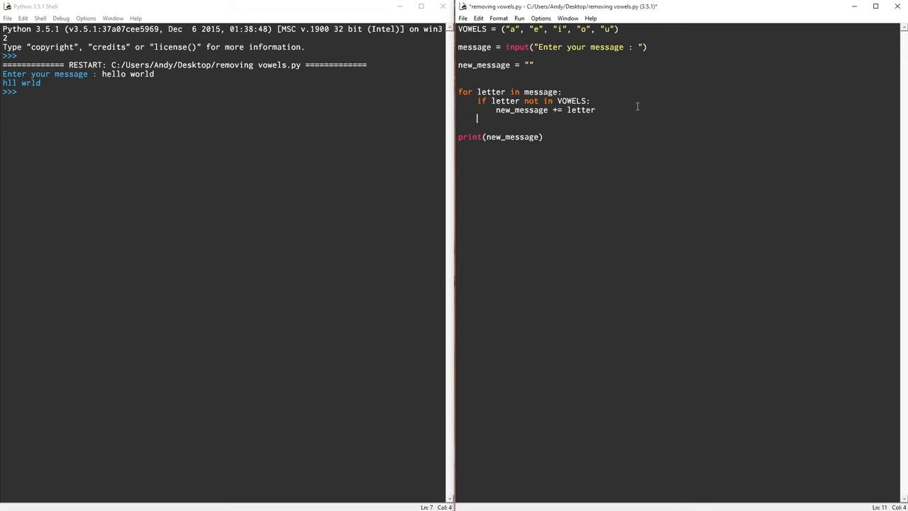
type("if")
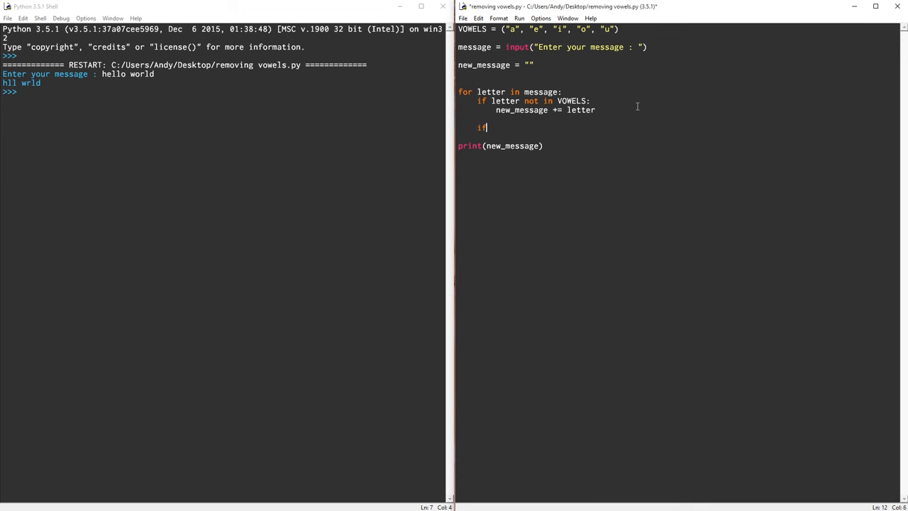
type("letter i")
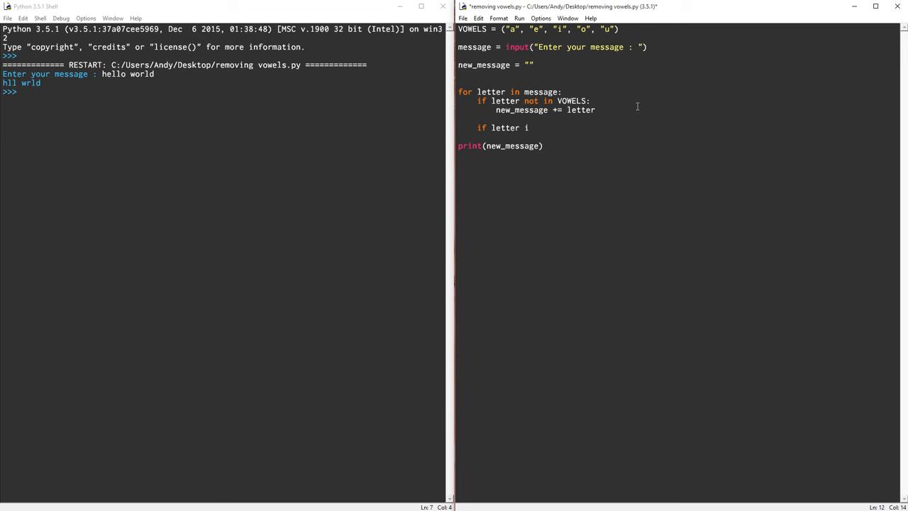
type("n Vow")
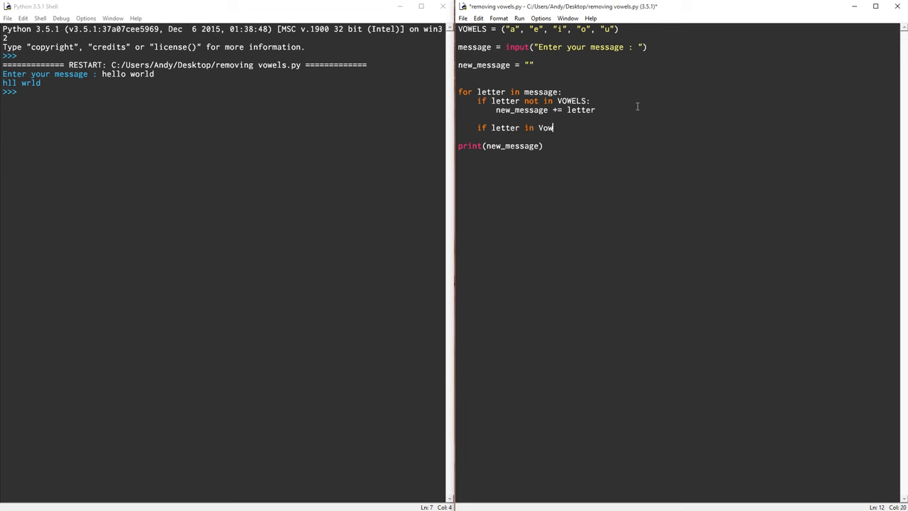
type("WELS:")
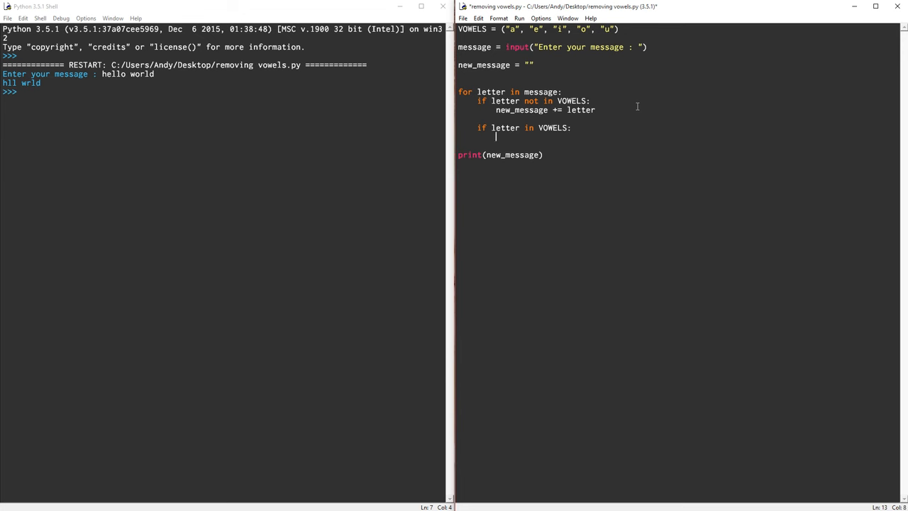
type("print(")
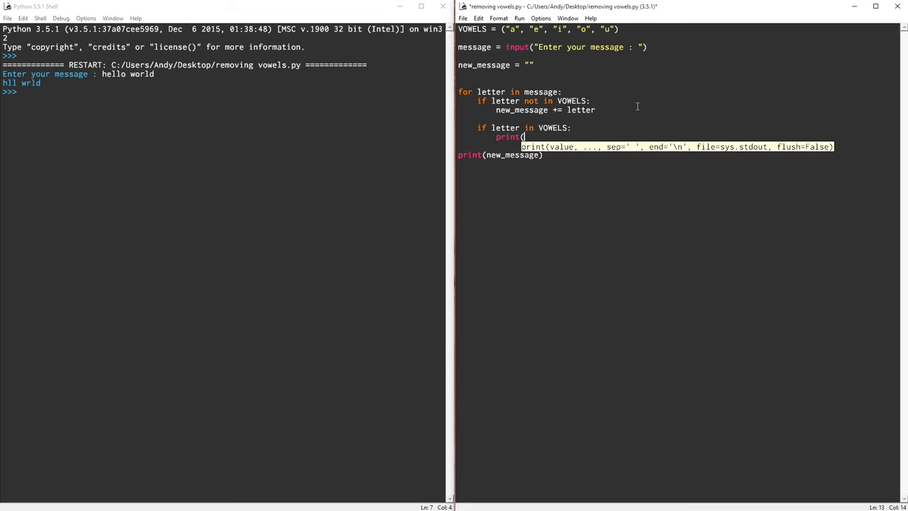
type("letter, \"i")
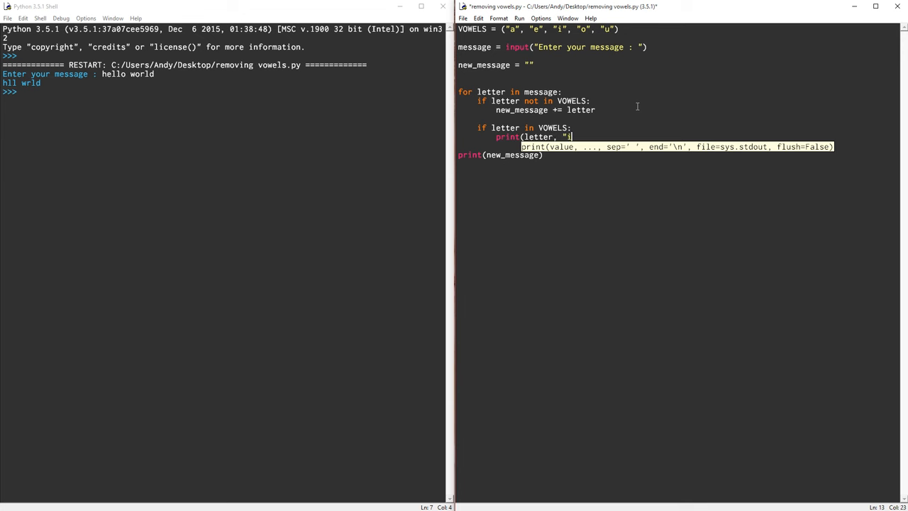
type("s a vo")
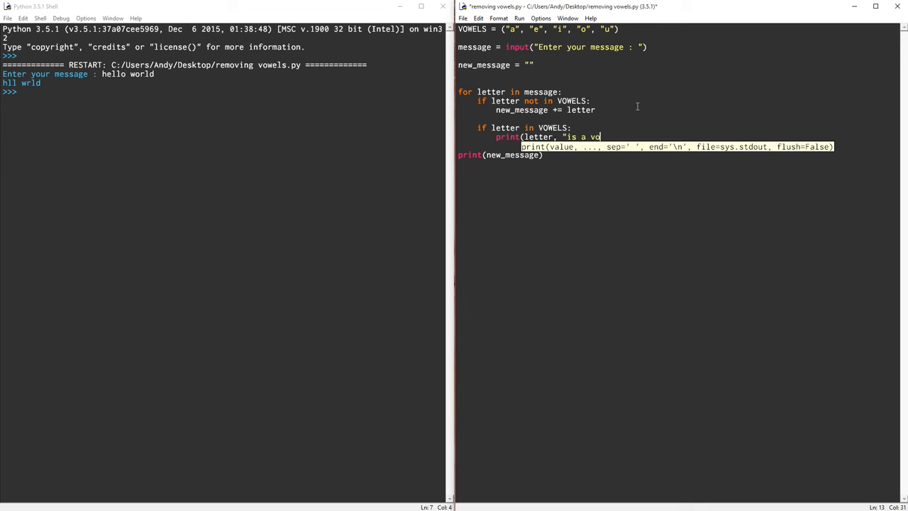
type("wel.\"")
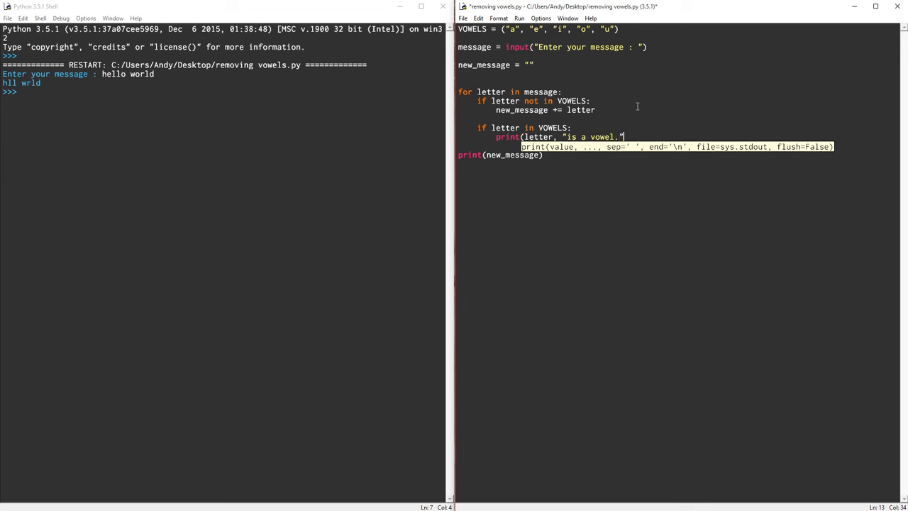
type(")")
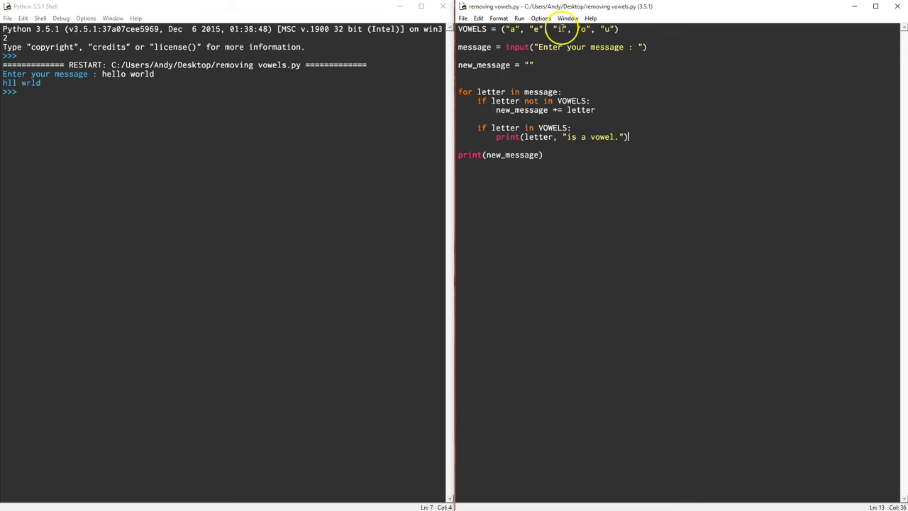
mouse_move(597, 166)
type("hel")
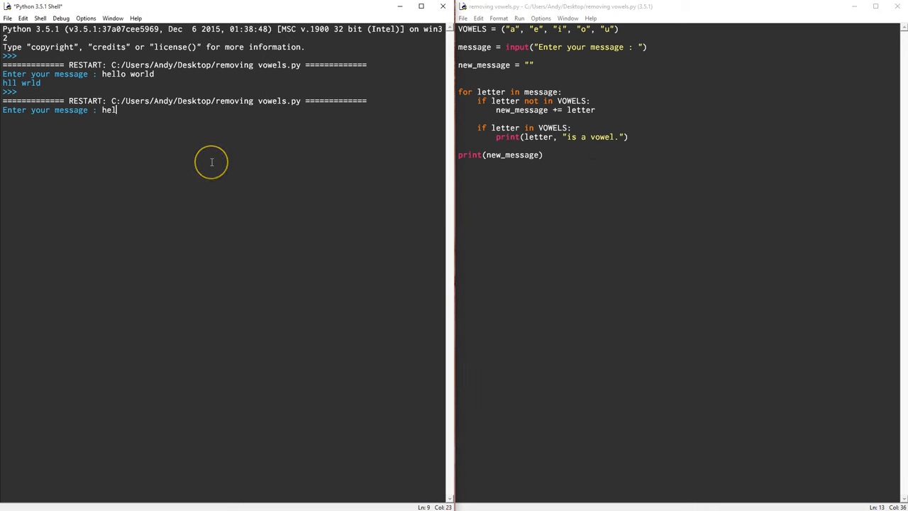
Step: Submit hello world again so e, o, o are reported as vowels before hll wrld
type("lo world")
key("Return")
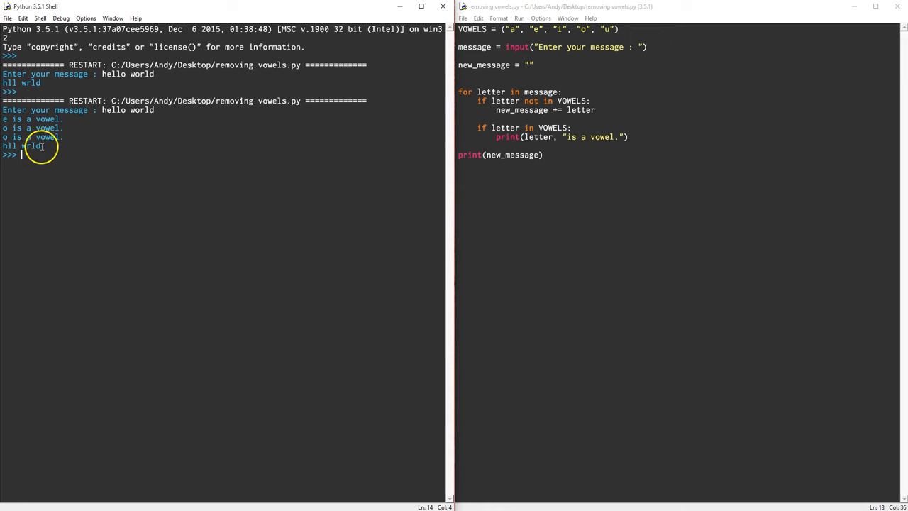
left_click(494, 165)
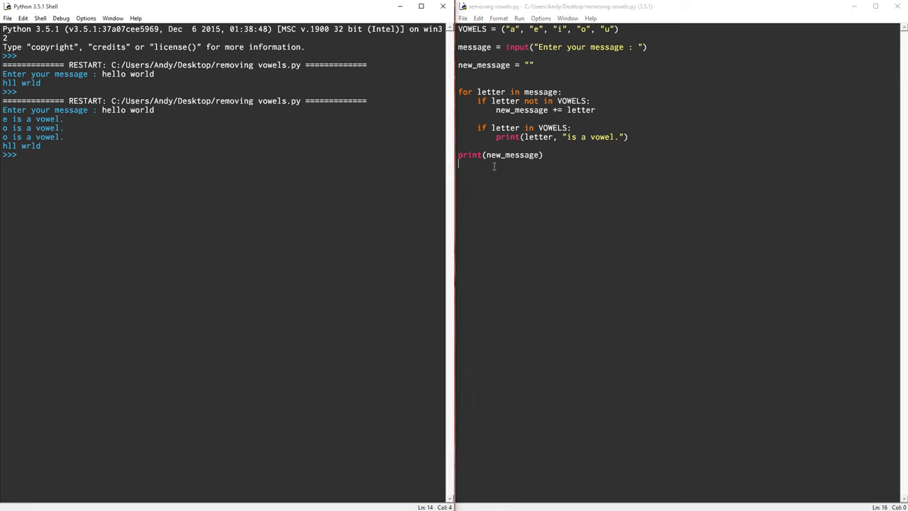
Step: Run the script with 'the quick brown fox jumped over the lazy dog.' to list vowels and print 'th qck brwn fx jmpd vr th lzy dg'
key("F5")
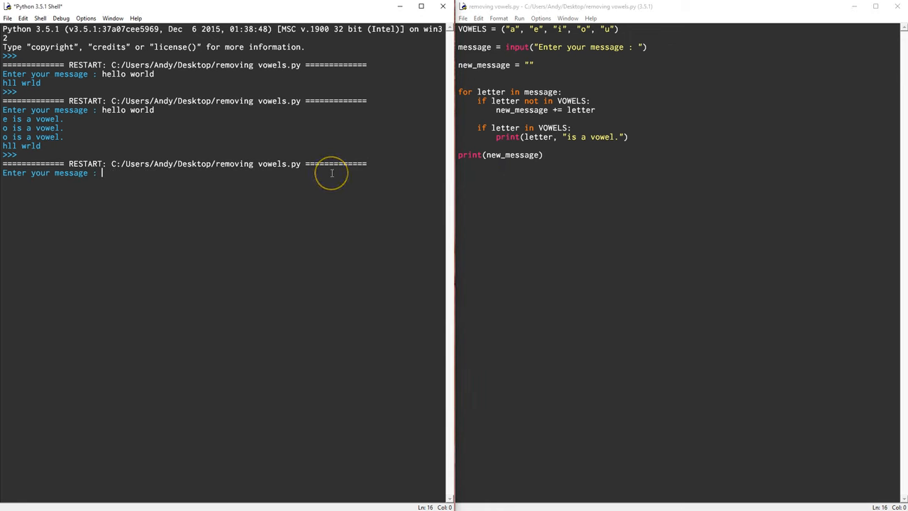
type("the quick brown")
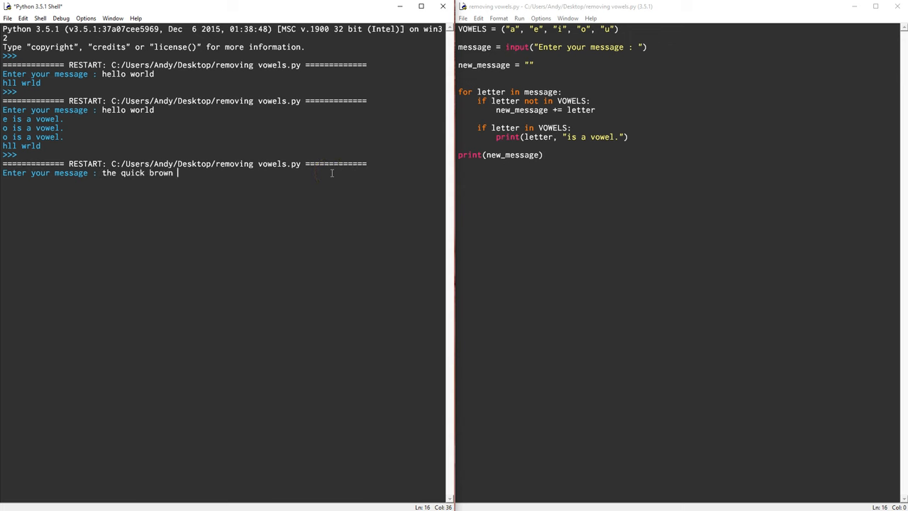
type("fox jumped over")
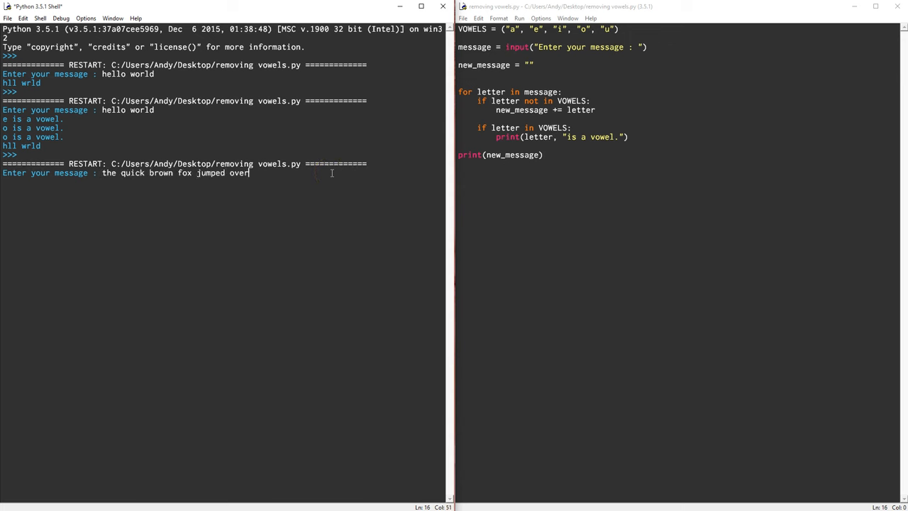
type("the lazy dog.")
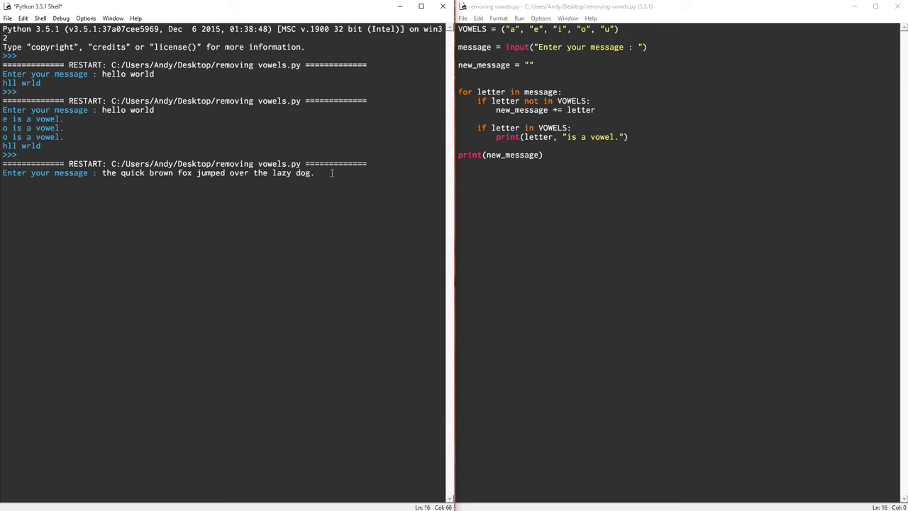
key("Return")
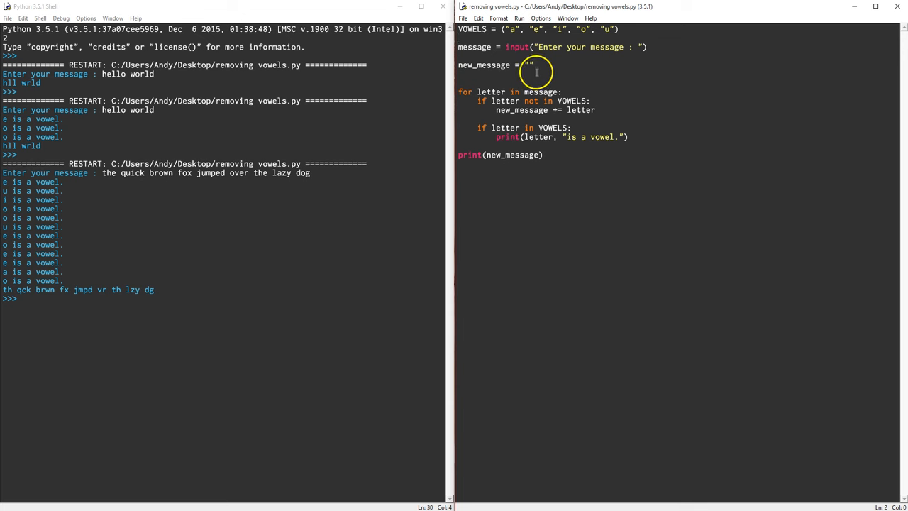
double_click(493, 65)
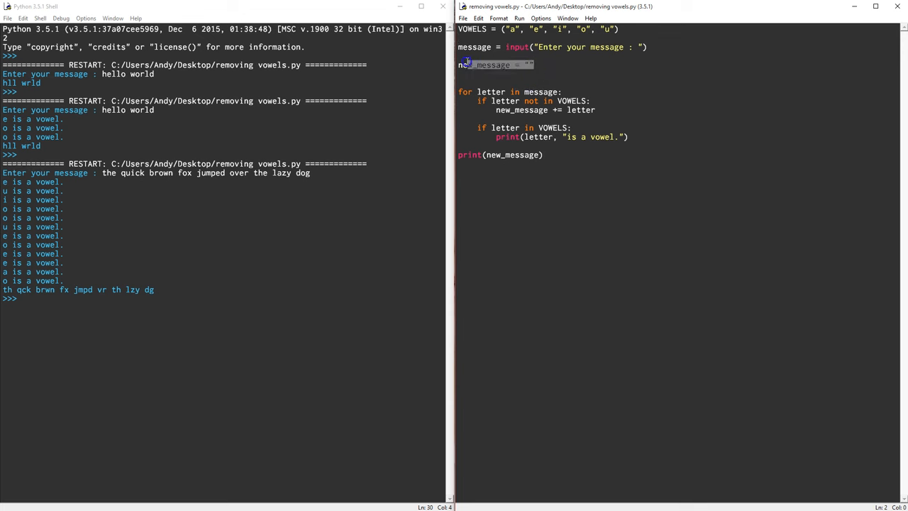
left_click(536, 66)
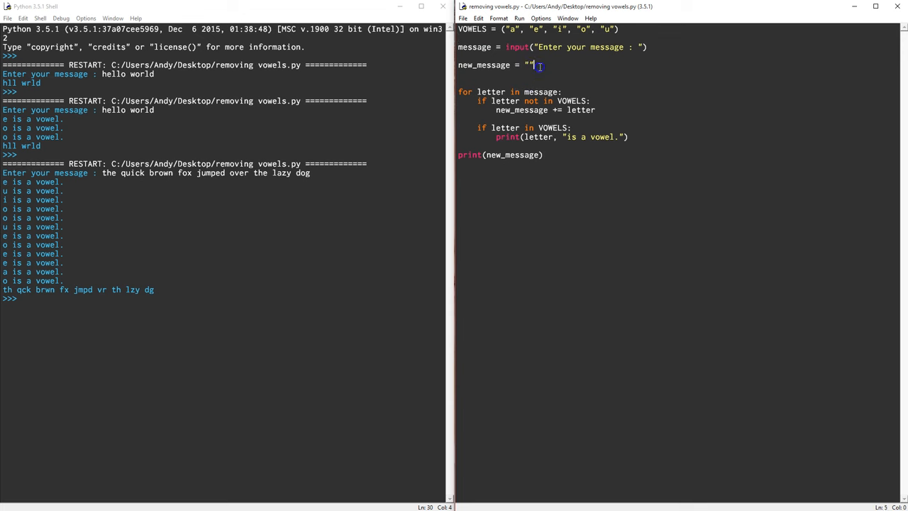